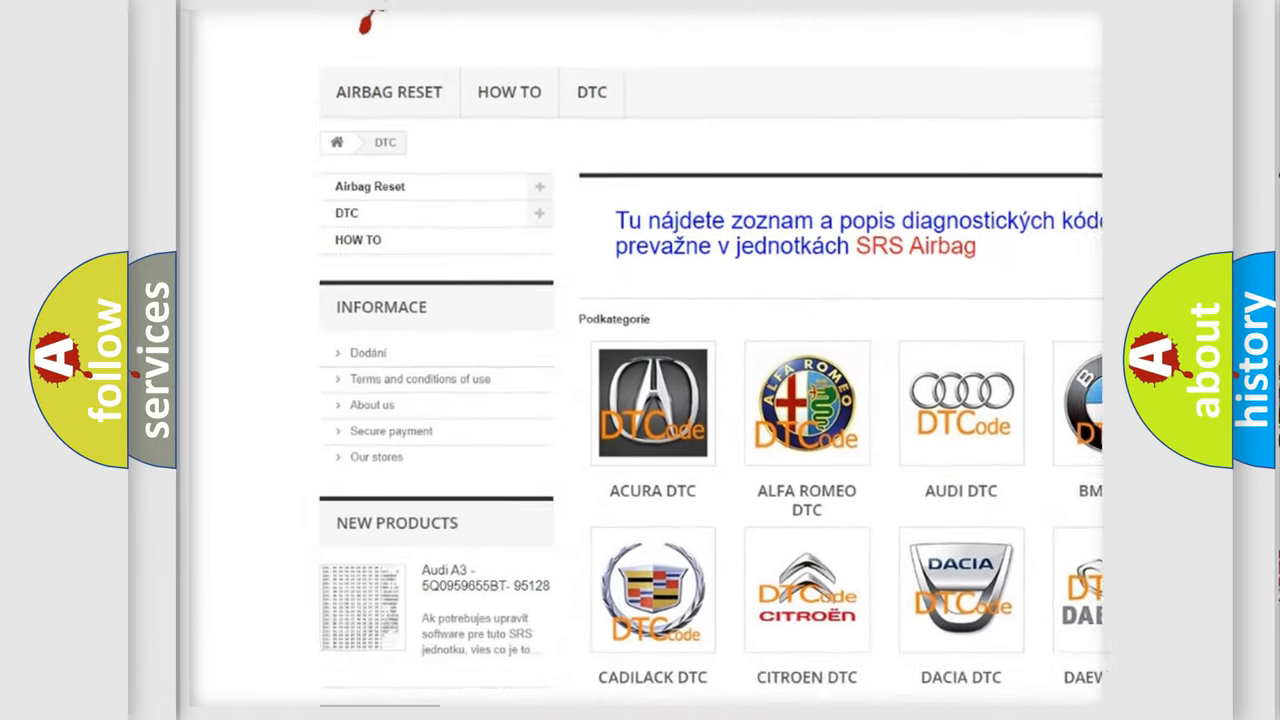
pyautogui.scroll(-3)
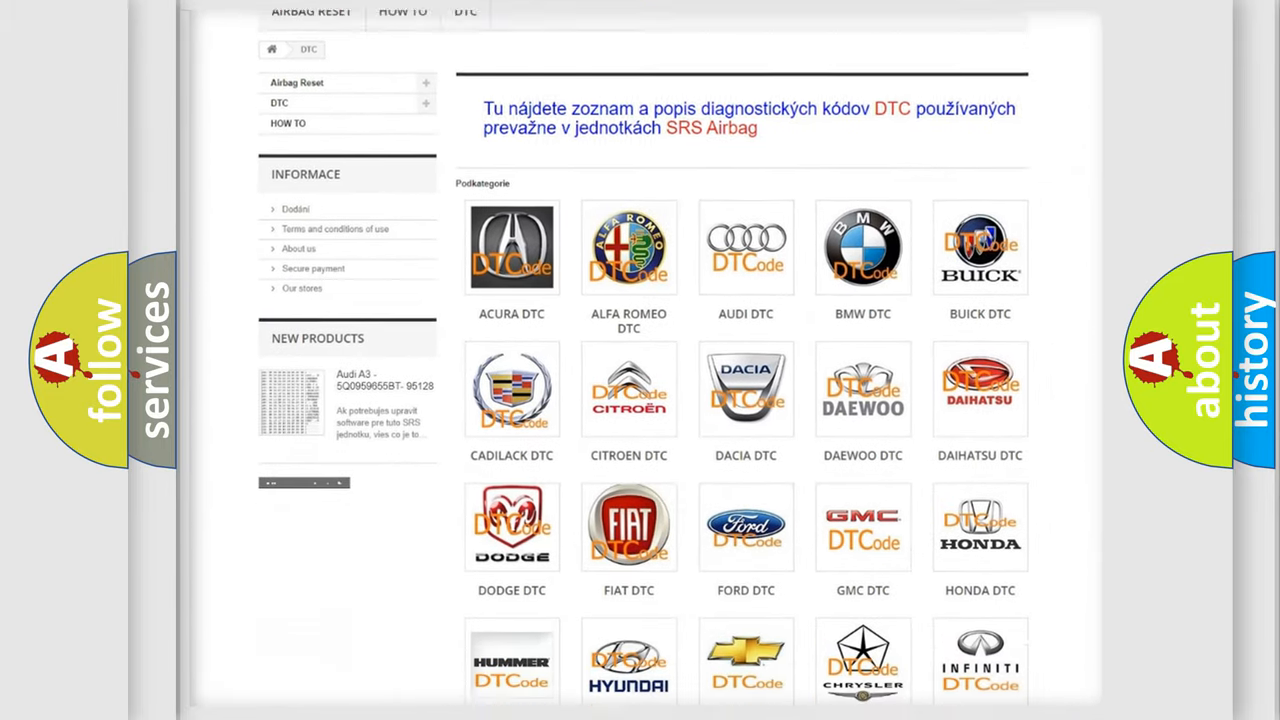
pyautogui.scroll(-3)
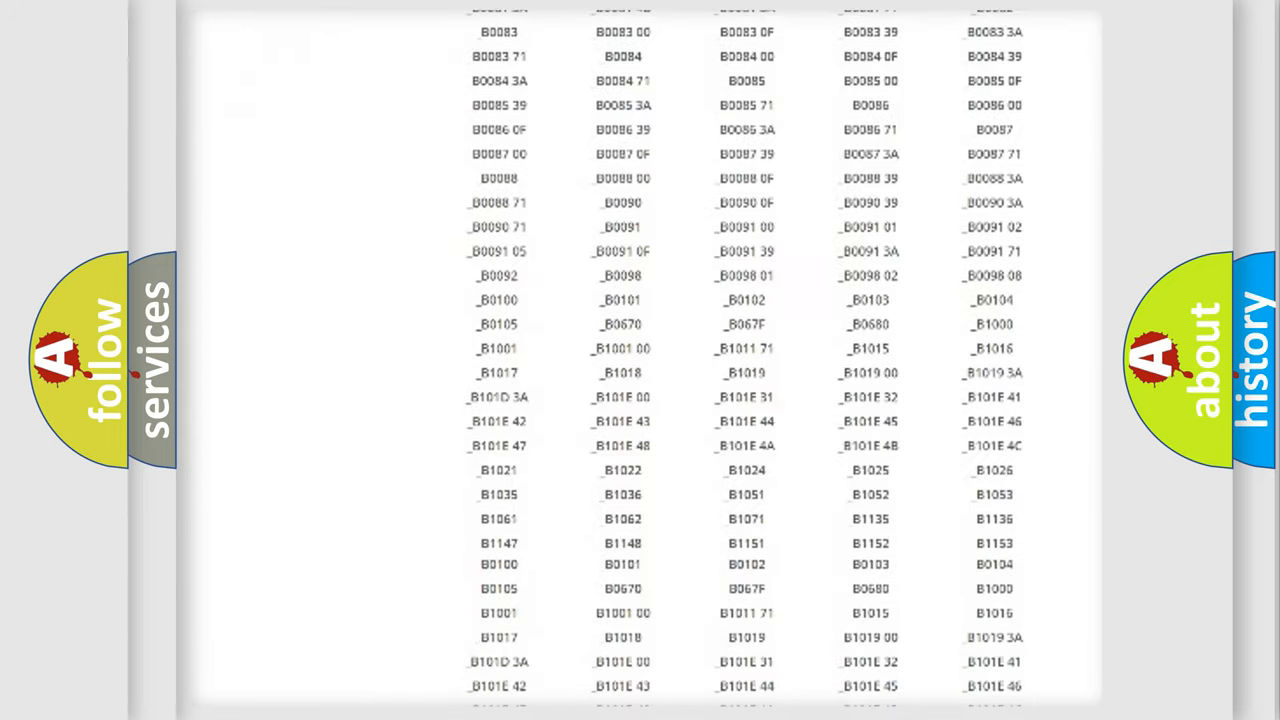
pyautogui.scroll(3)
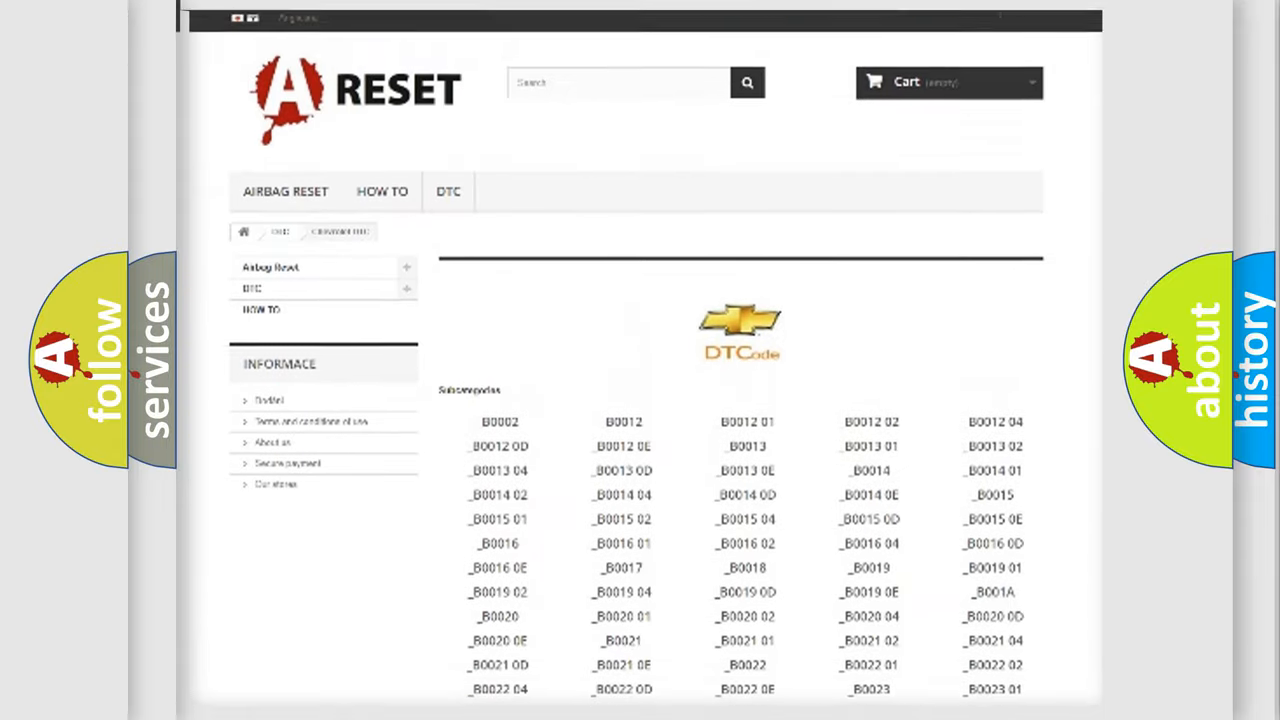